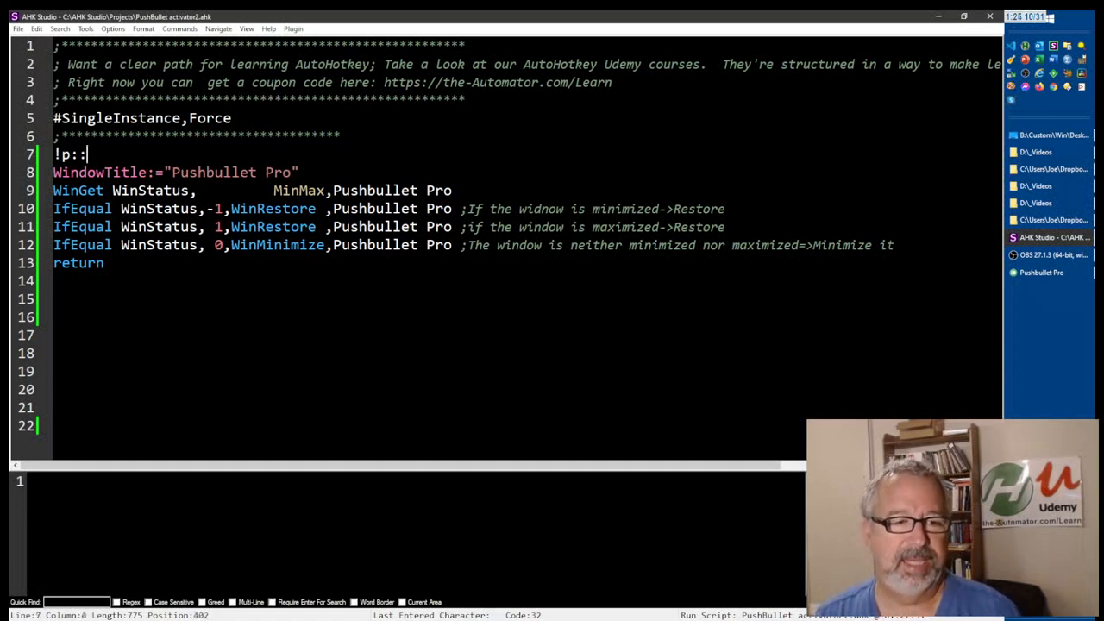
Comment the !p:: hotkey with ';Alt+P will run', delete the WindowTitle line, and save.
text(;)
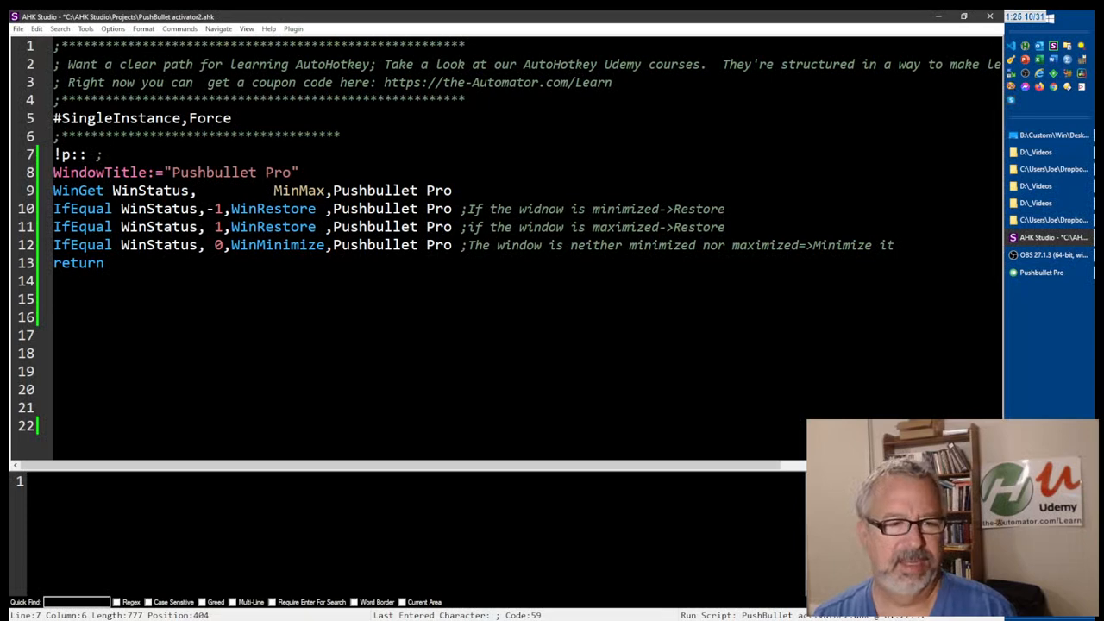
text(Alt+P will run)
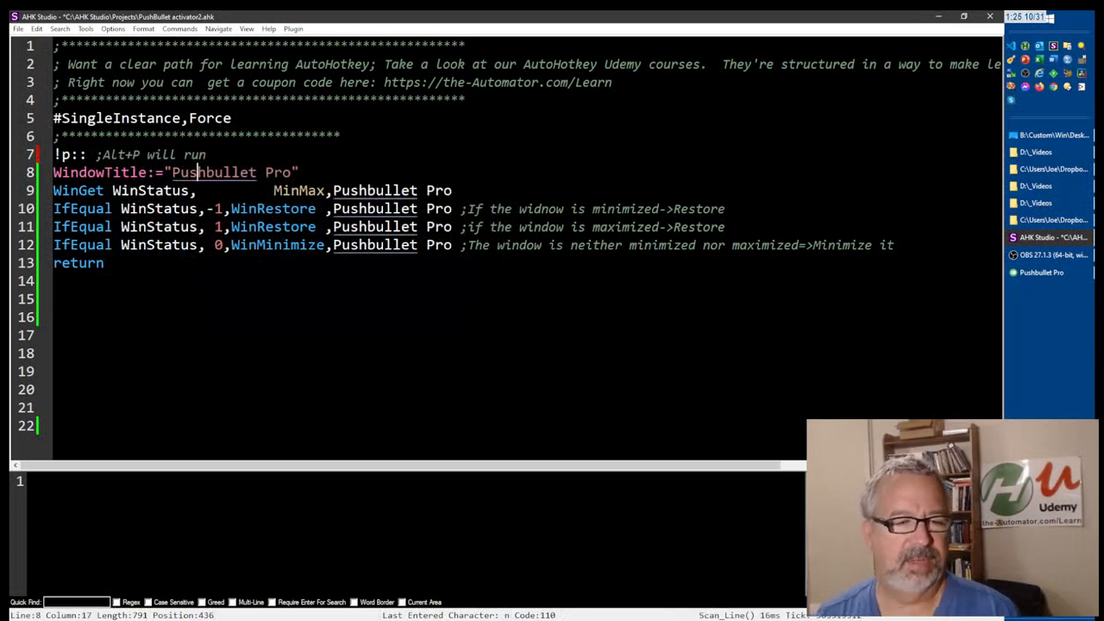
key(Delete)
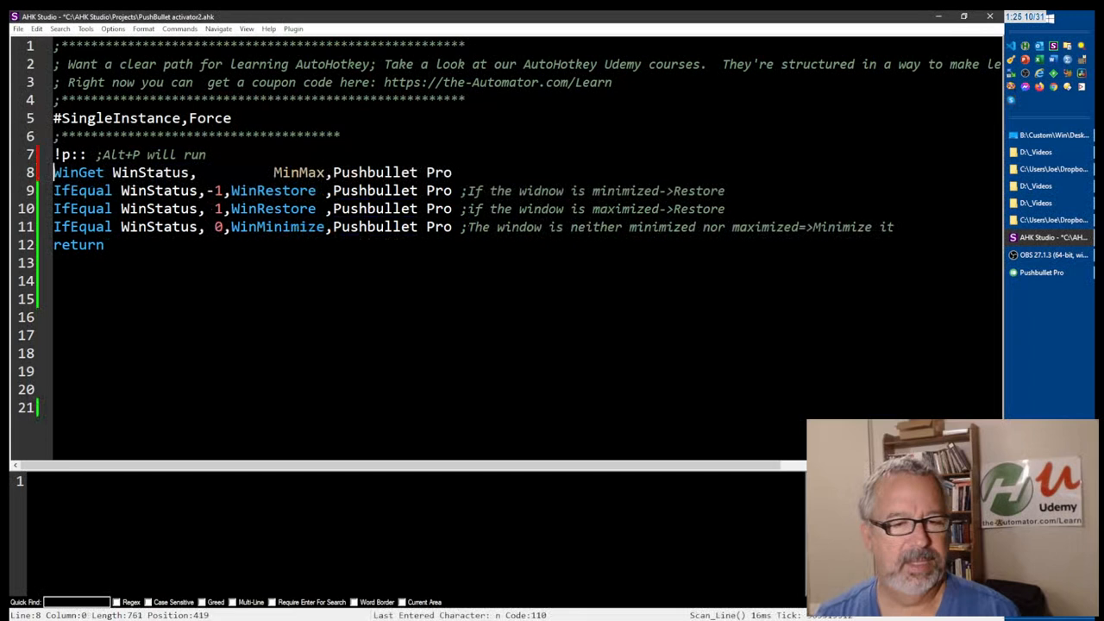
key(Ctrl+s)
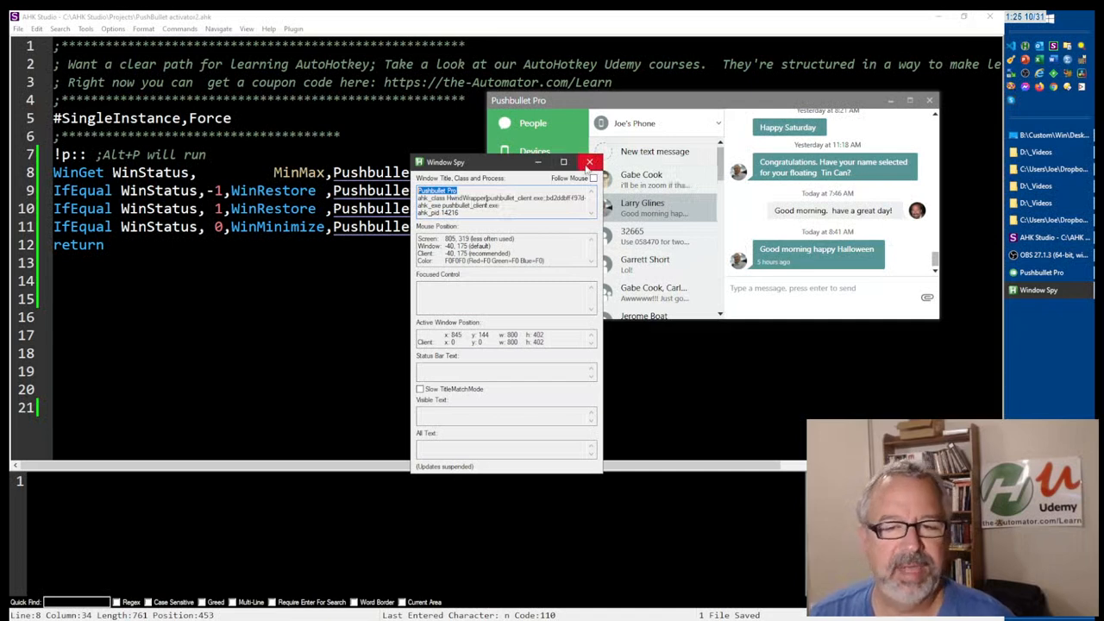
Close Window Spy after reading the Pushbullet Pro window title.
click(589, 162)
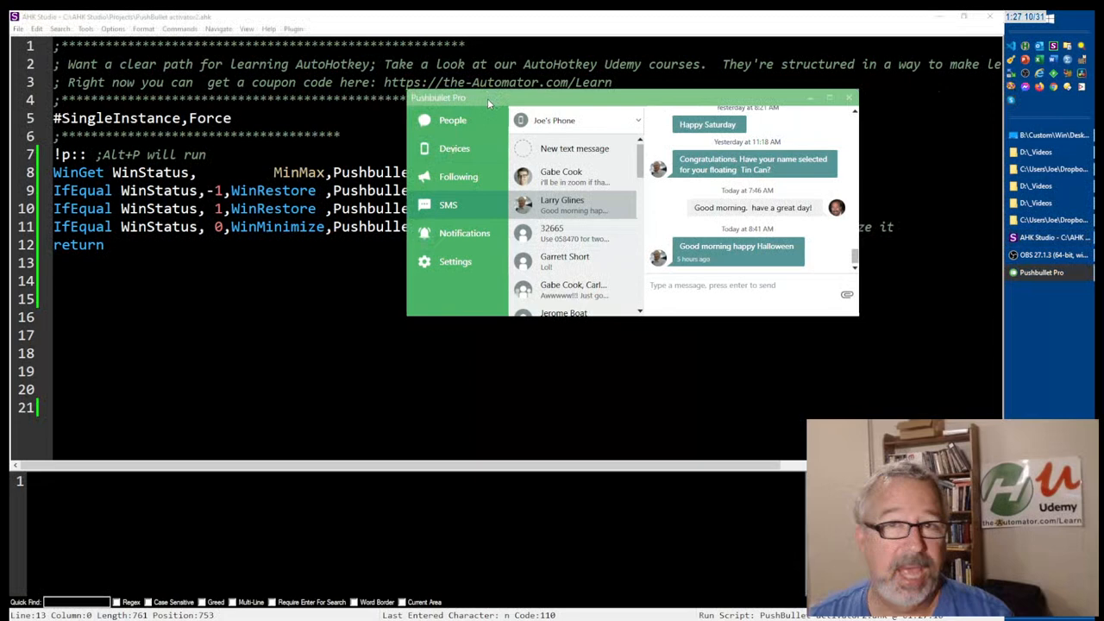
mouse_move(474, 177)
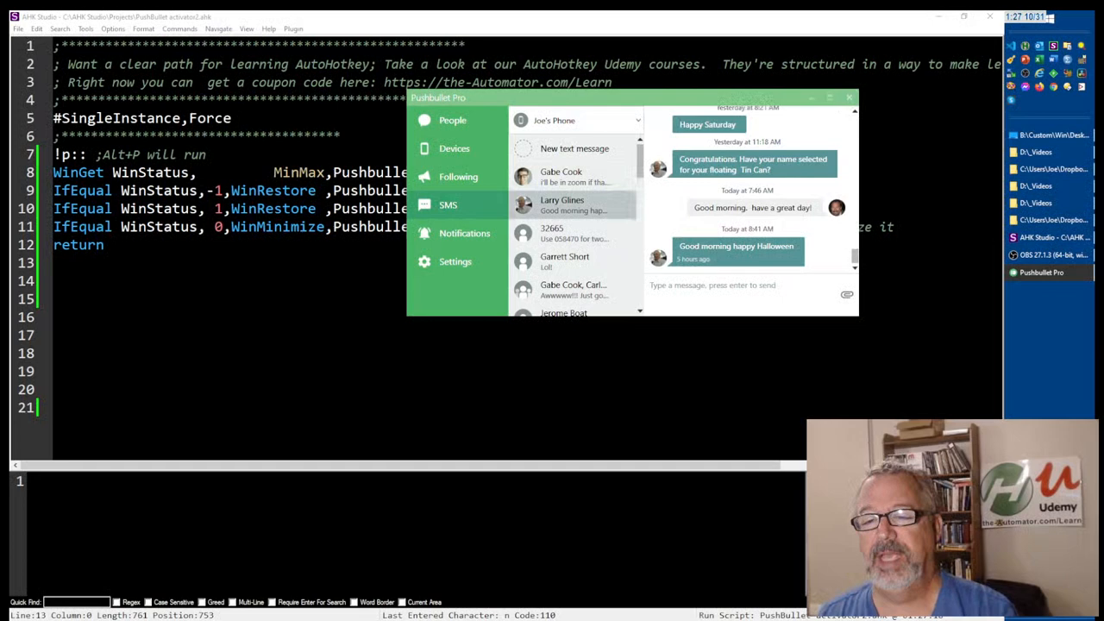
mouse_move(849, 97)
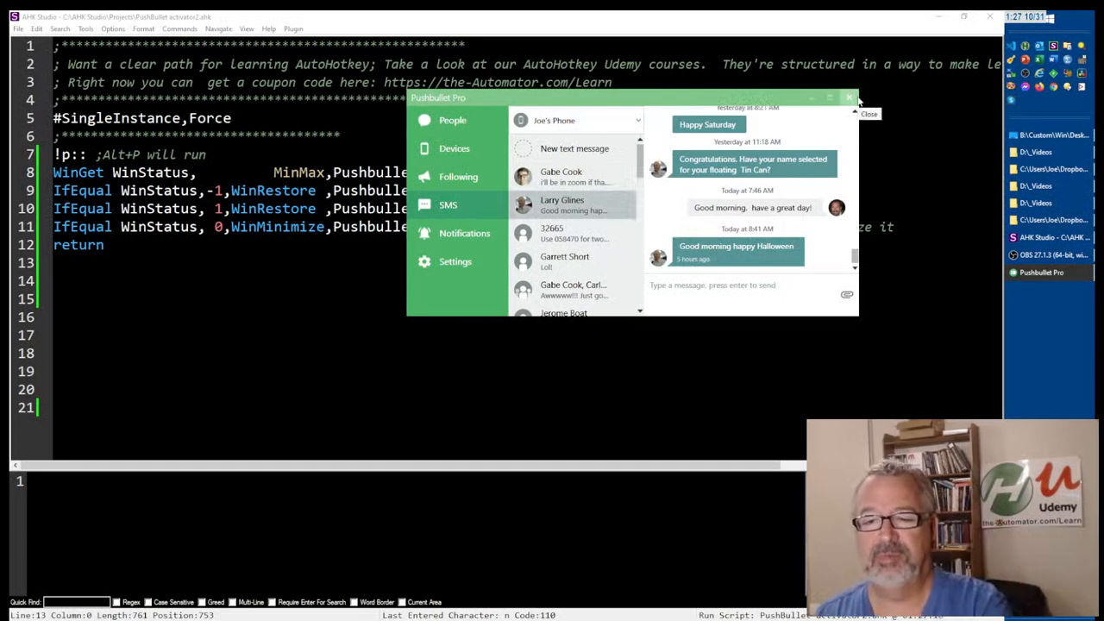
click(849, 97)
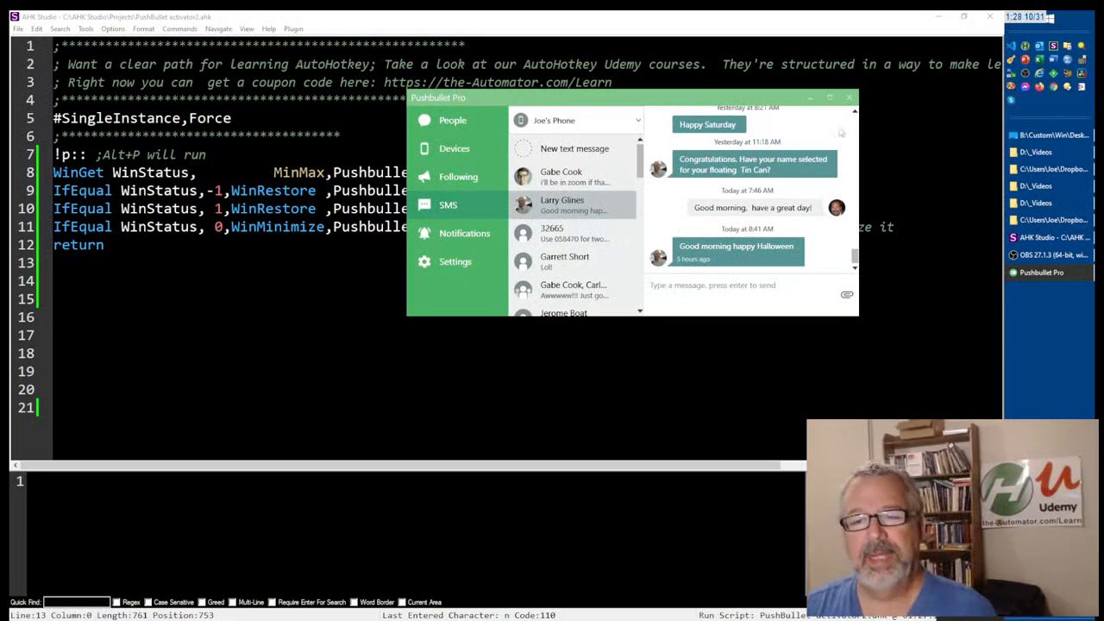
click(850, 97)
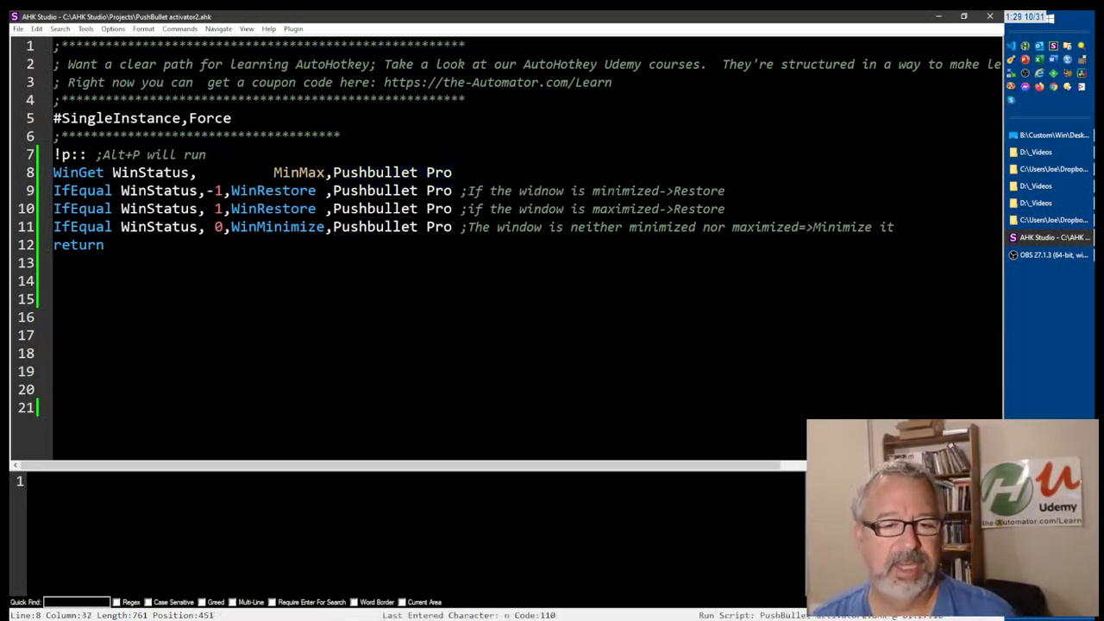
Return to the editor with the caret at the end of the Alt+P comment line.
double_click(377, 171)
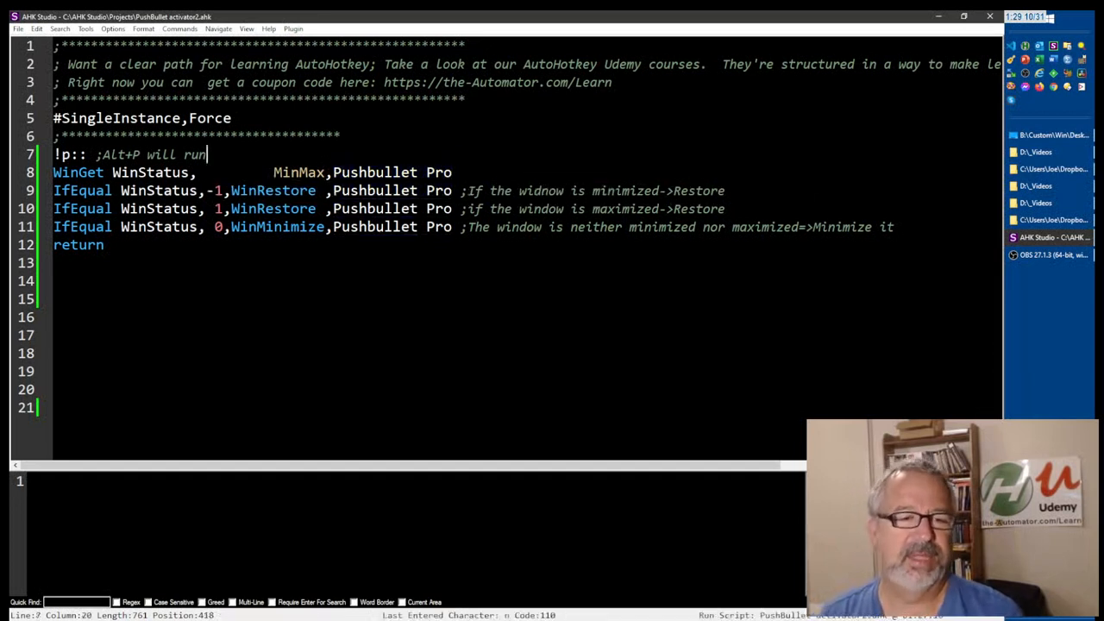
Add WindowTitle:="Pushbullet Pro" below the hotkey and select the WinGet line's literal title.
key(Enter)
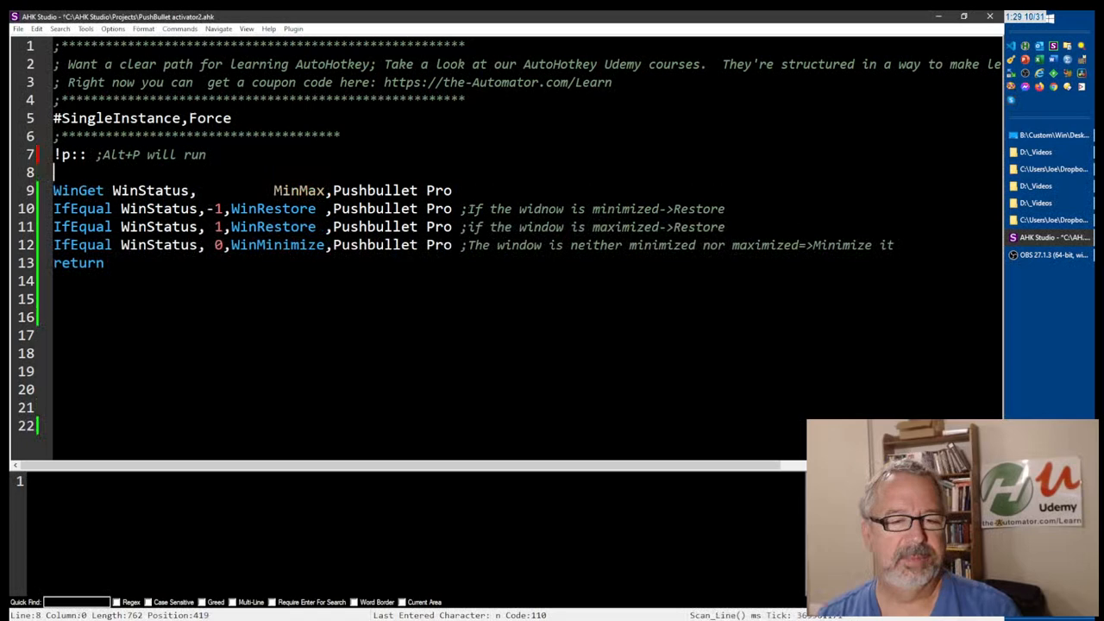
text(Window)
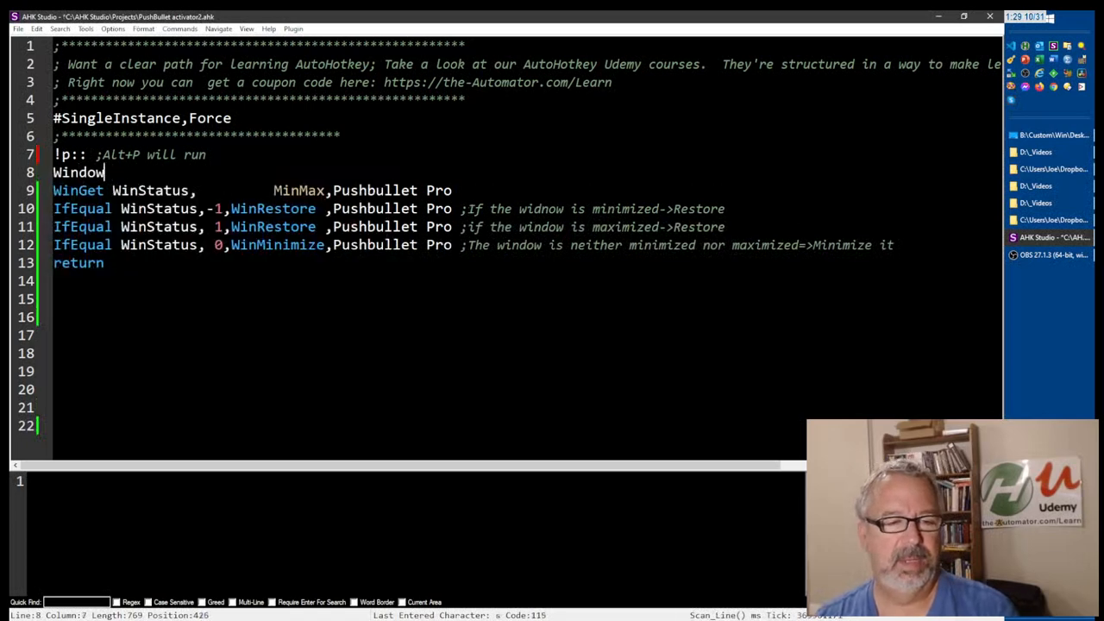
text(Title:=)
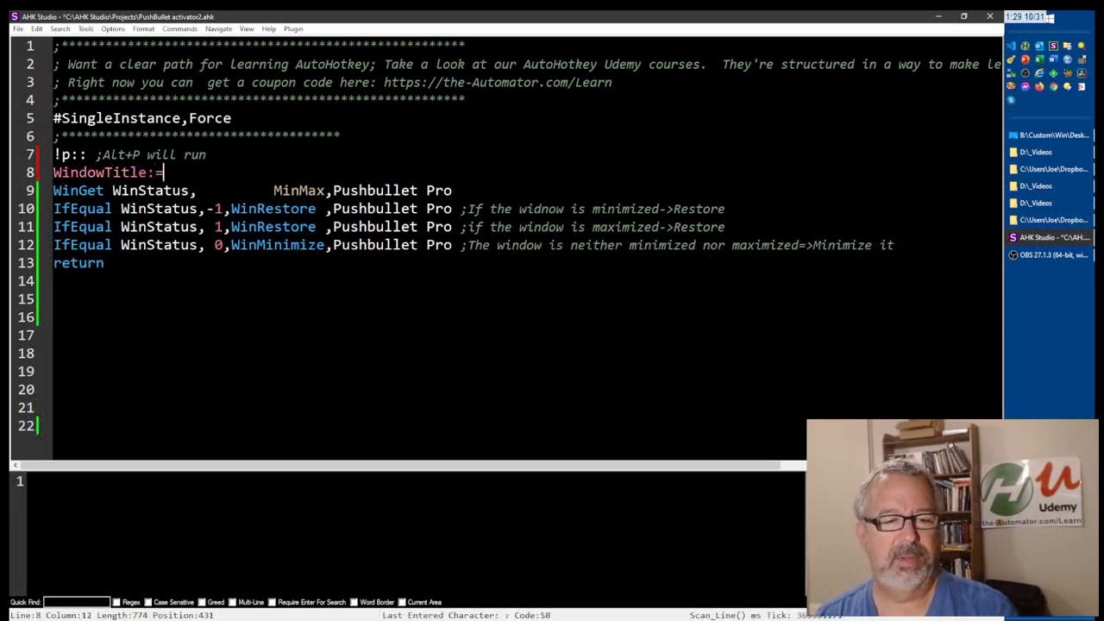
text("Pushbullet Pro")
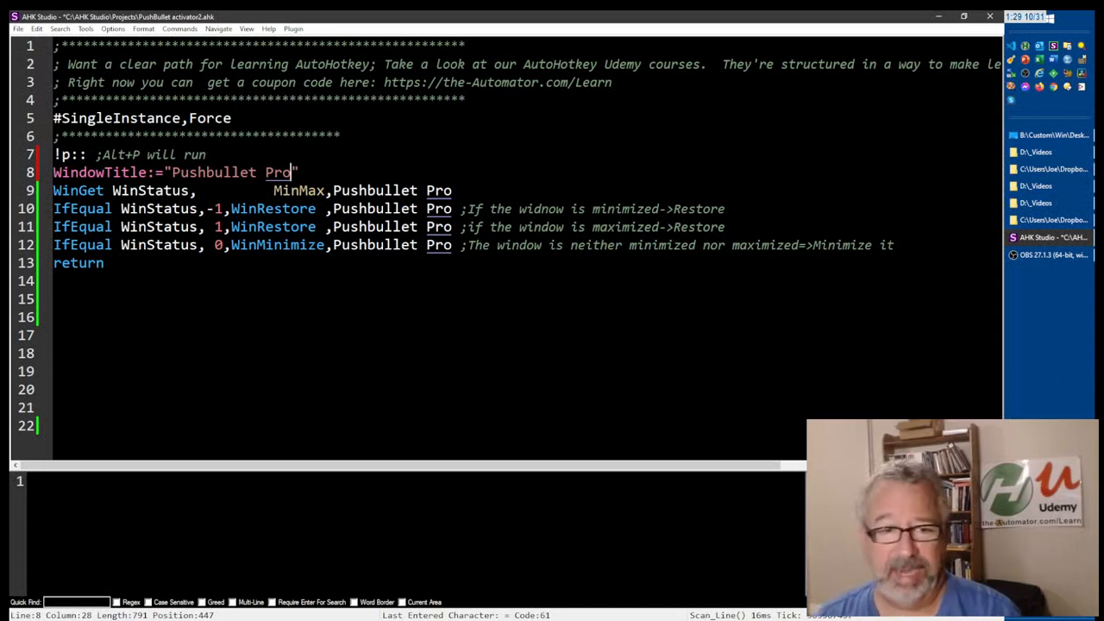
double_click(97, 171)
text(%WindowTitle%)
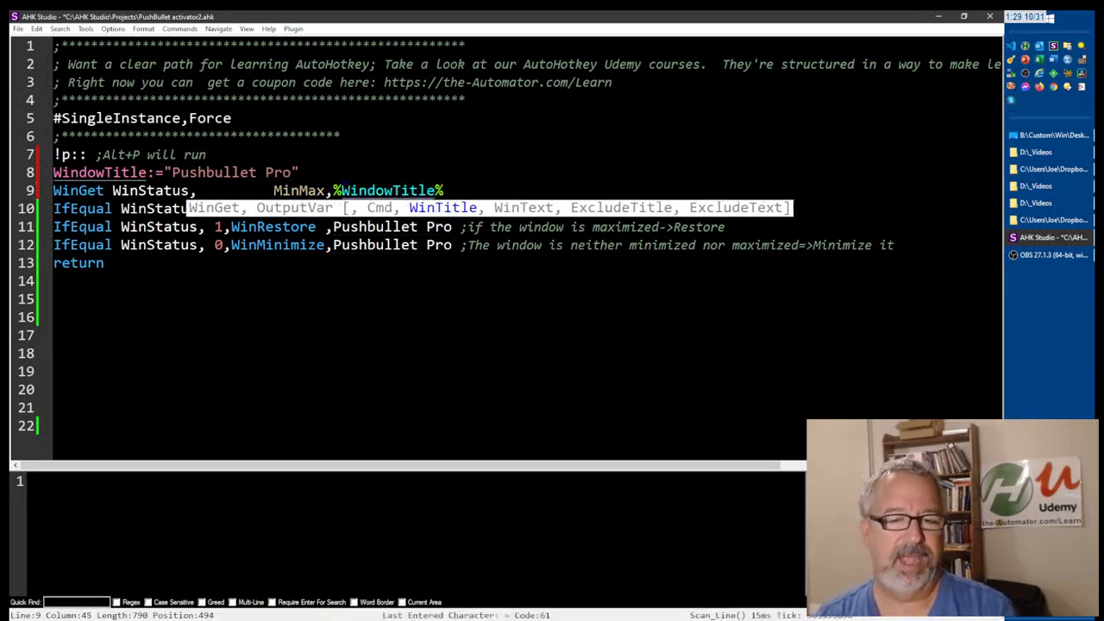
Replace the literal window titles on the IfEqual lines with % WindowTitle, adding a blank line.
double_click(387, 190)
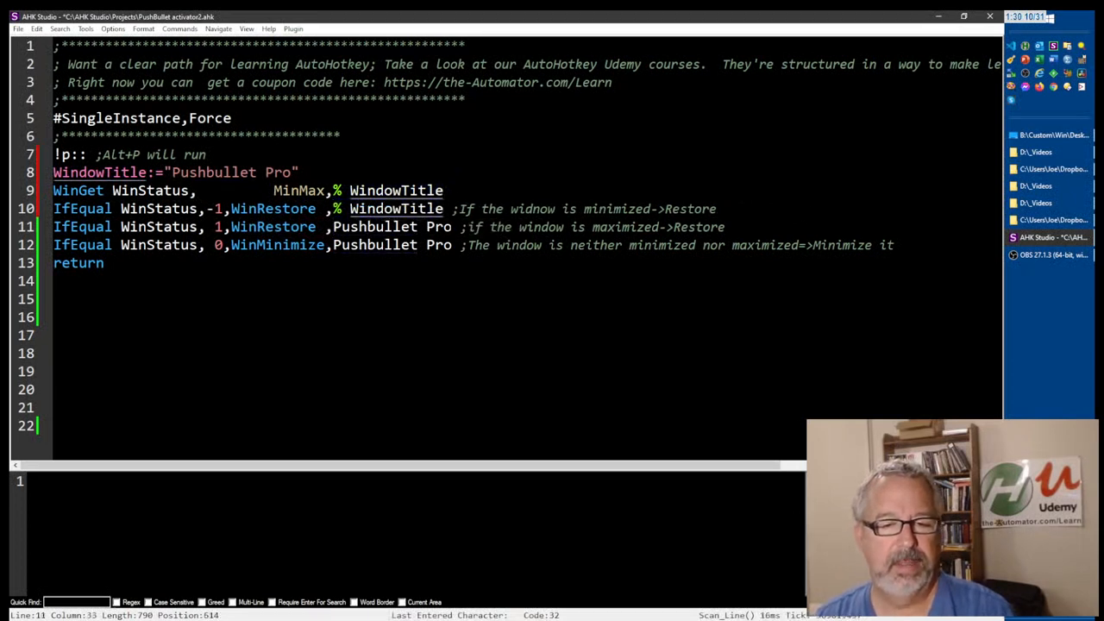
text(% WindowTitle)
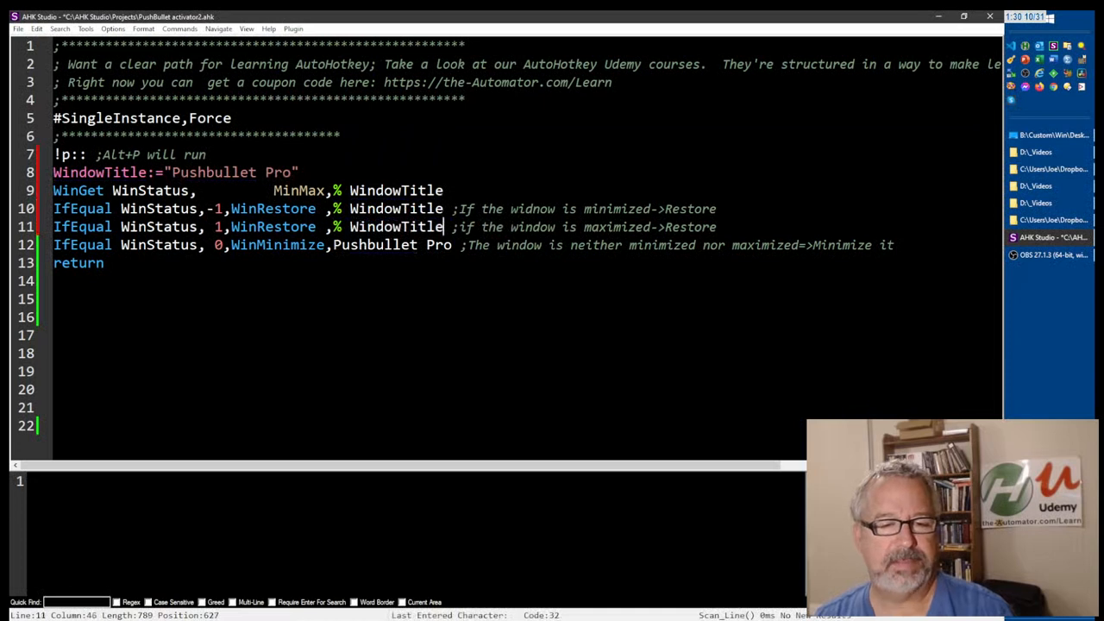
double_click(376, 245)
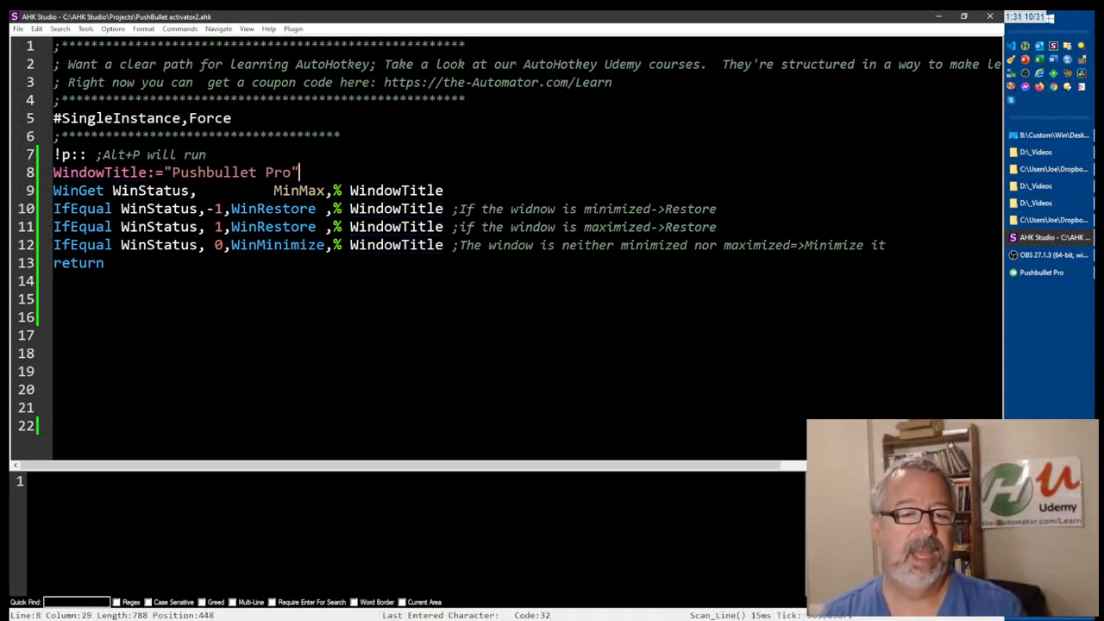
key(Enter)
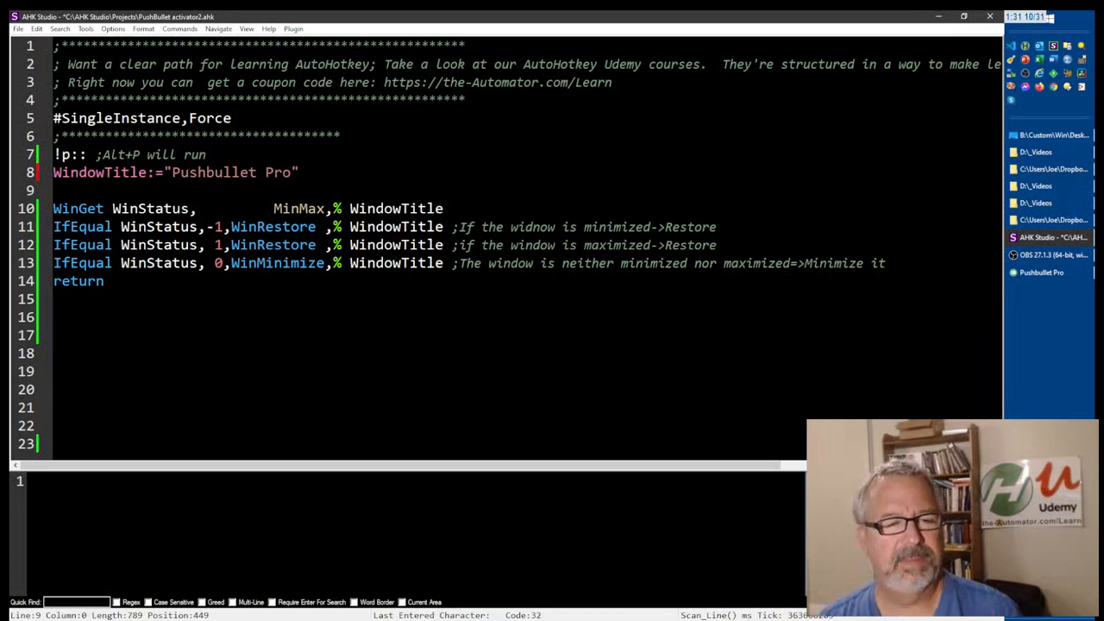
Wrap the WinGet and IfEqual lines in a ToggleVisibility(WindowTitle){ } function block.
text(ToggleVis)
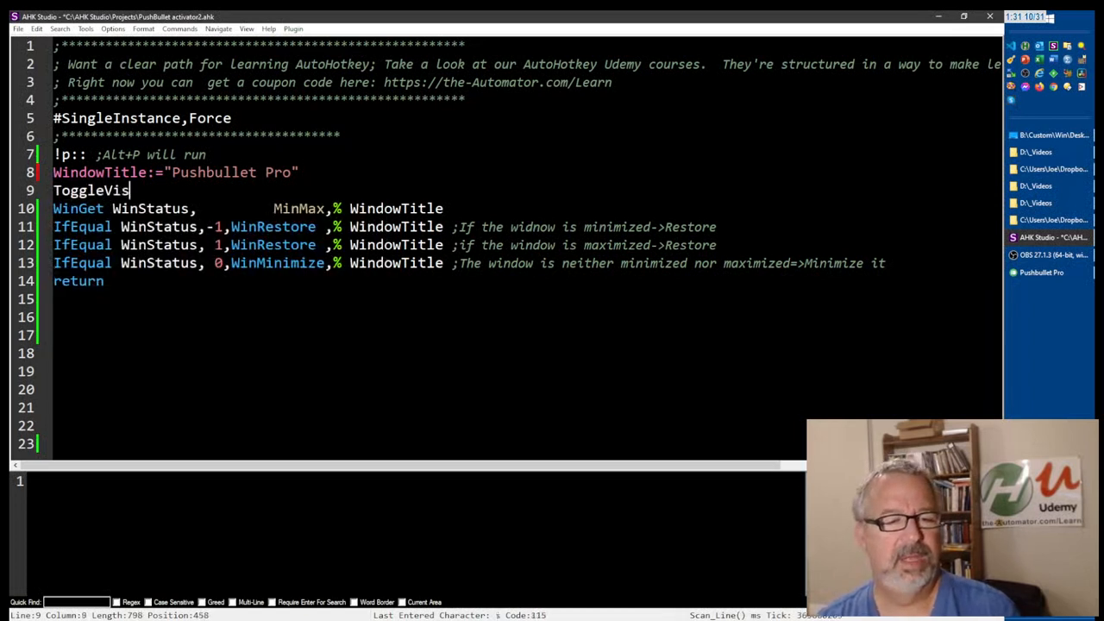
text(ibility)
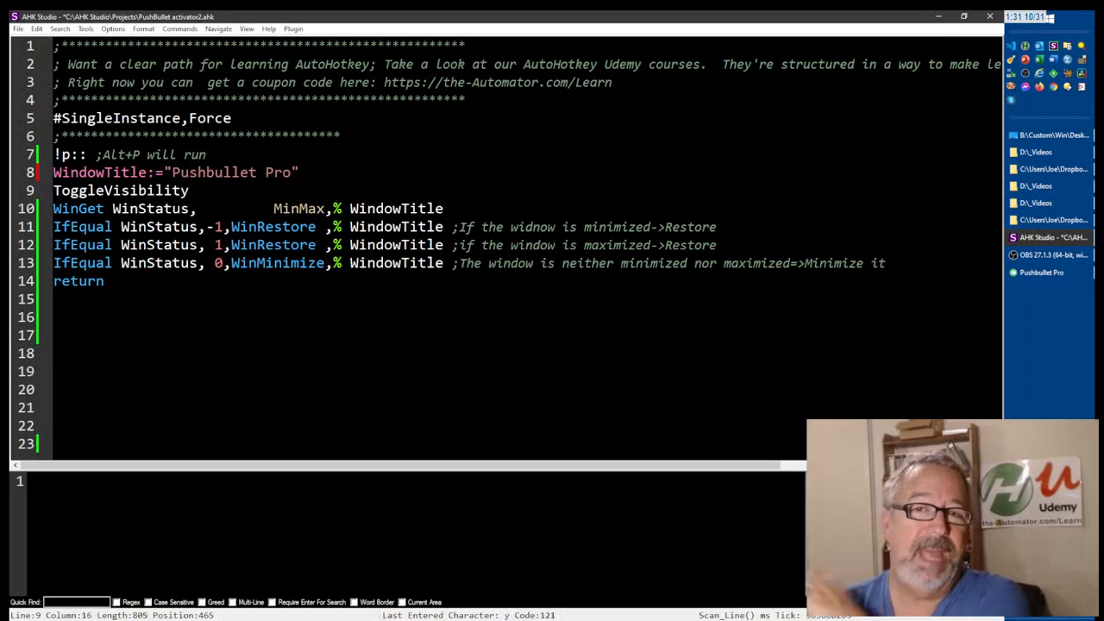
text(())
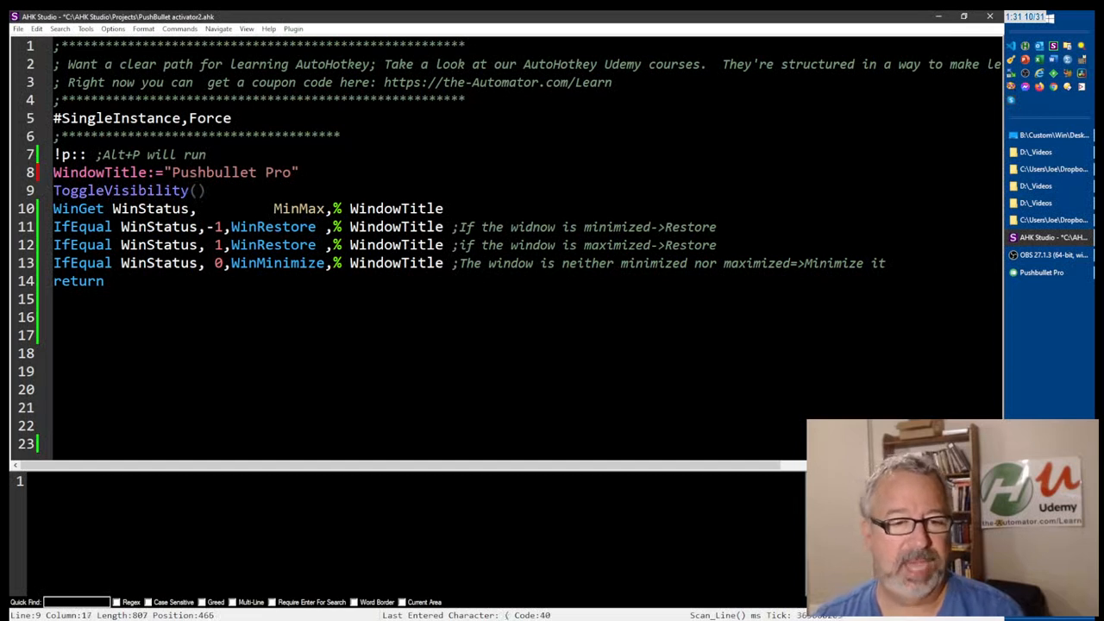
text(WindowTitle)
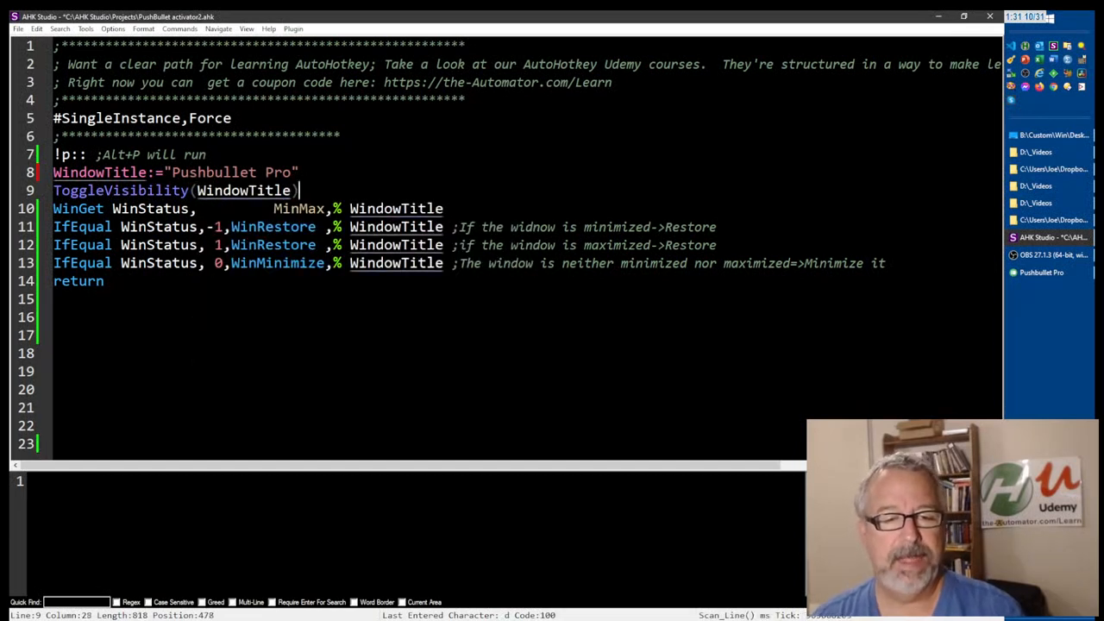
text({})
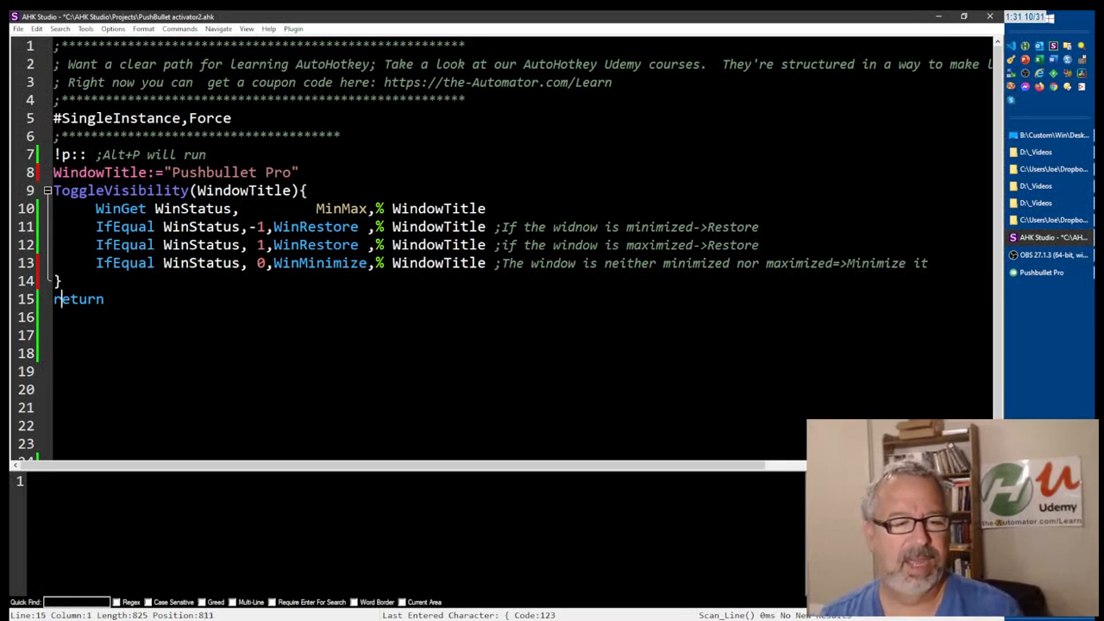
Comment out the old return with ;~ and add a 'Defining the Function' banner comment.
text(;~)
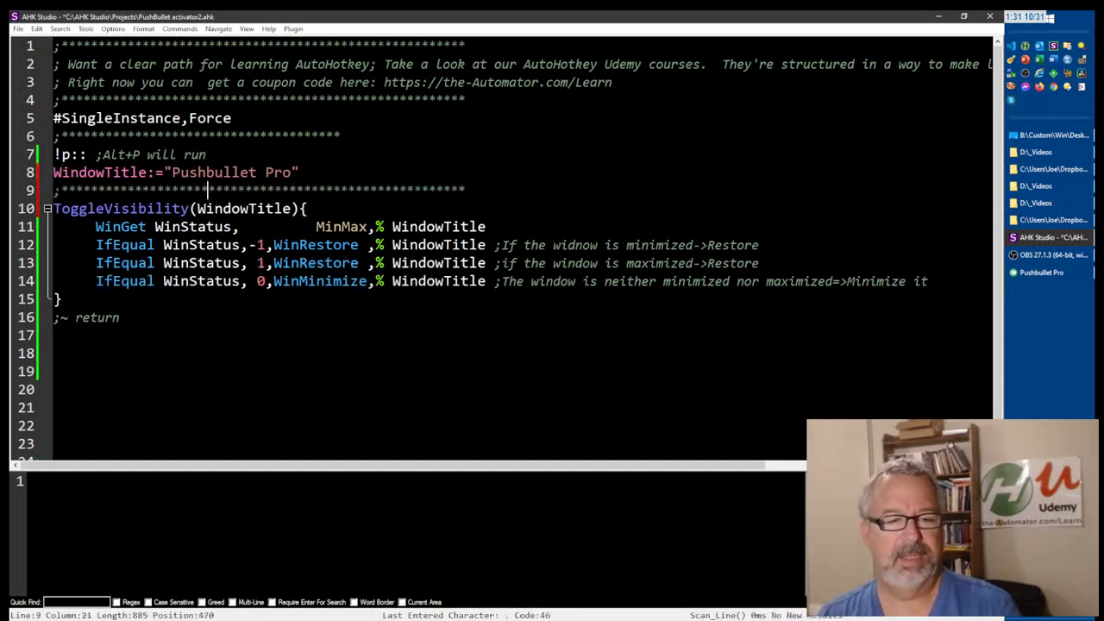
text(Defining the)
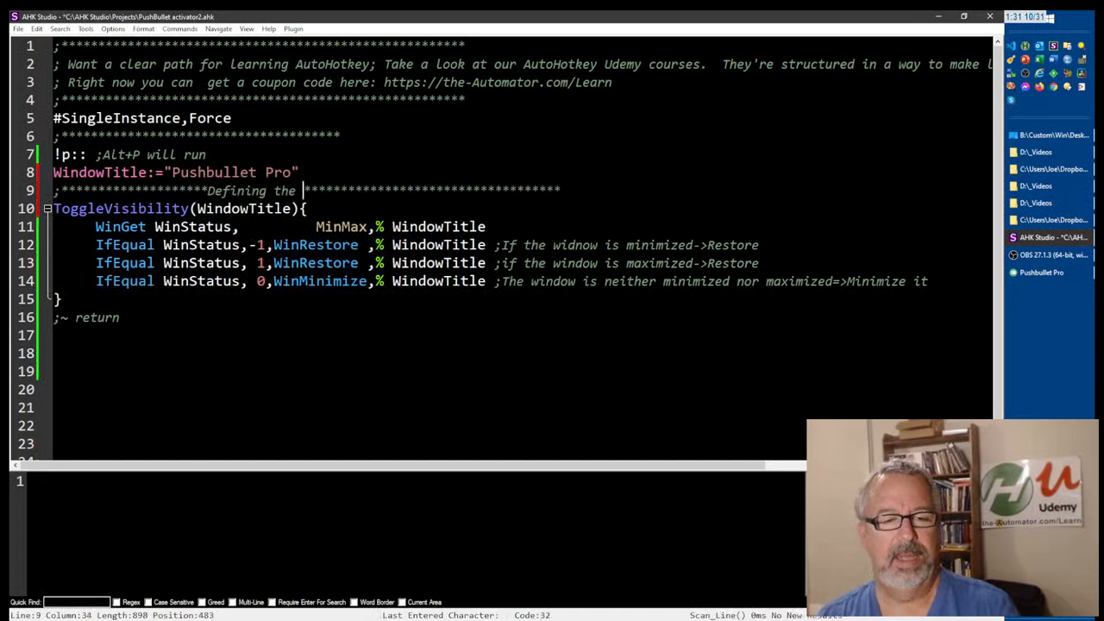
text(Function)
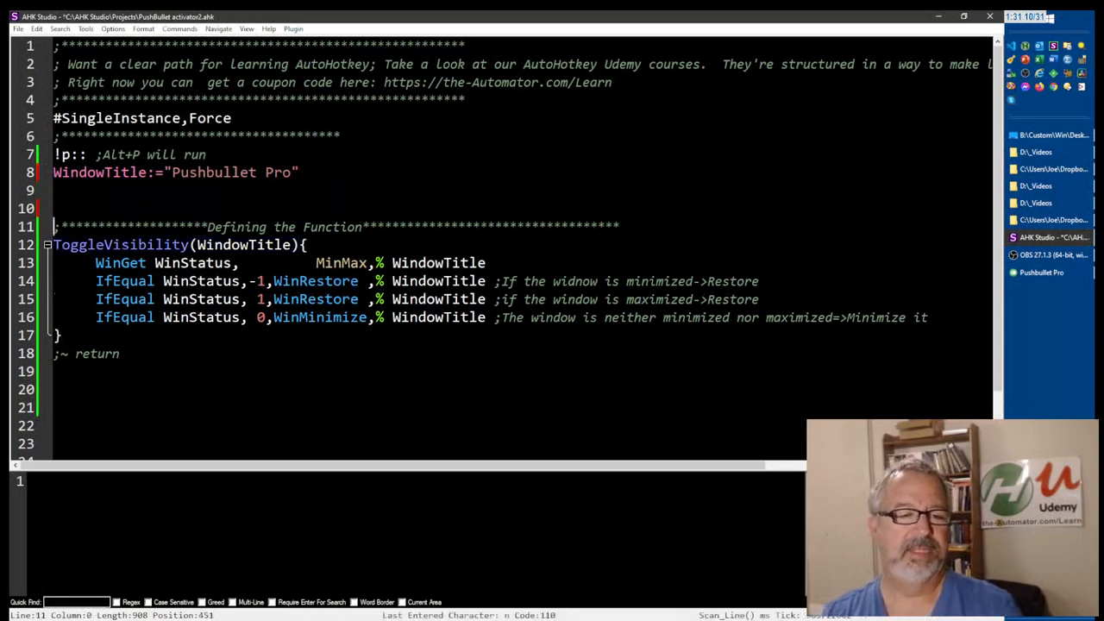
Add ToggleVisibility(WindowTitle) ;Call the function under the assignment, followed by a return line.
text(ToggleVisibility(WindowTitle))
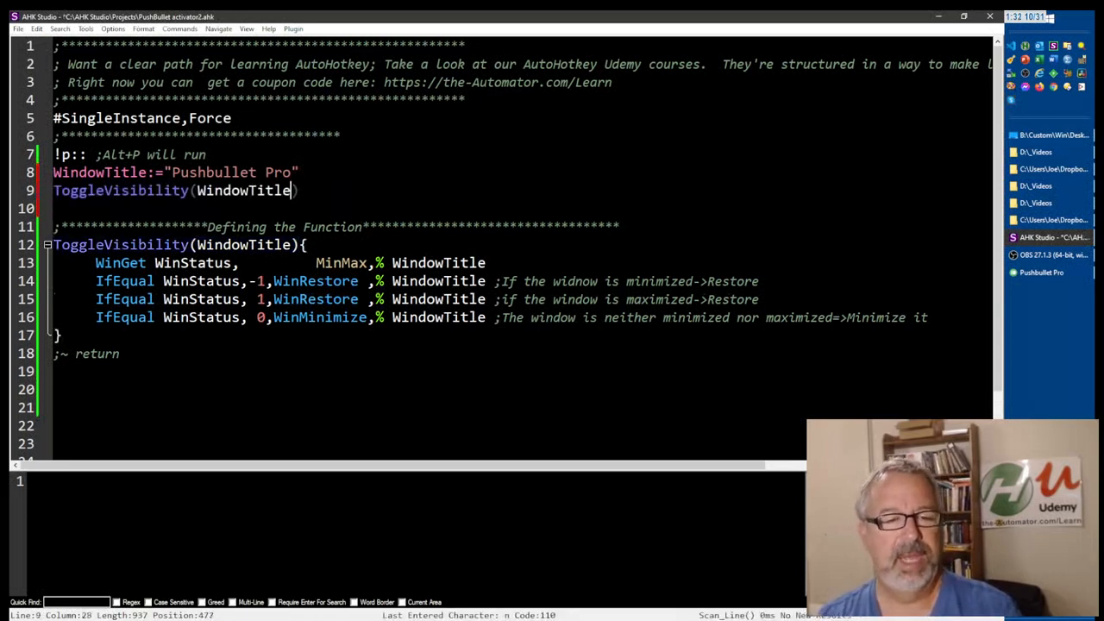
double_click(244, 189)
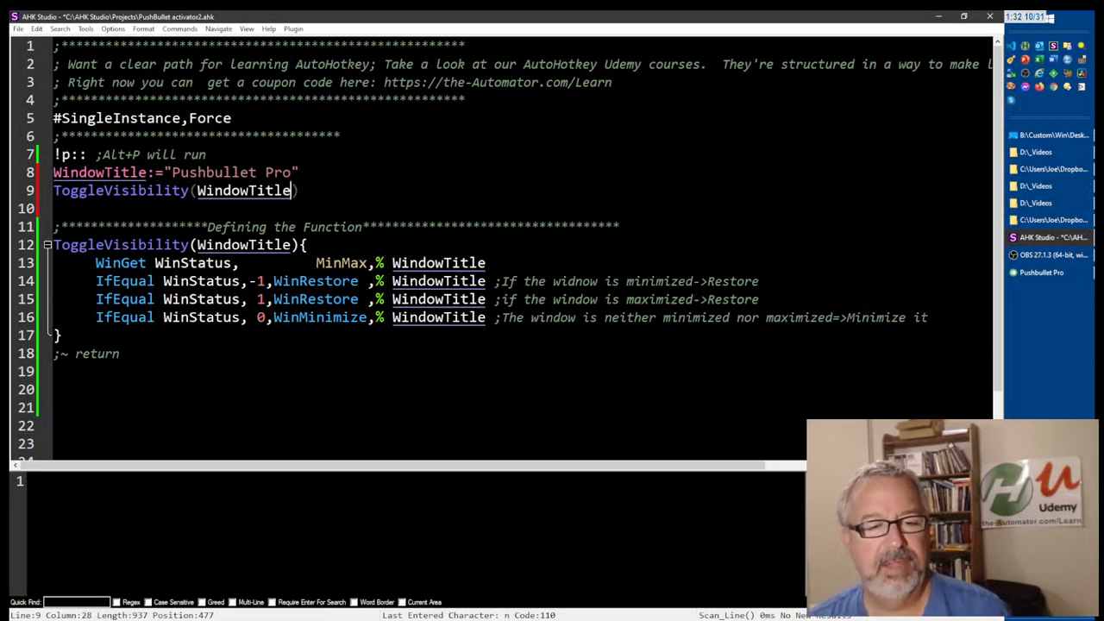
text(;Ca)
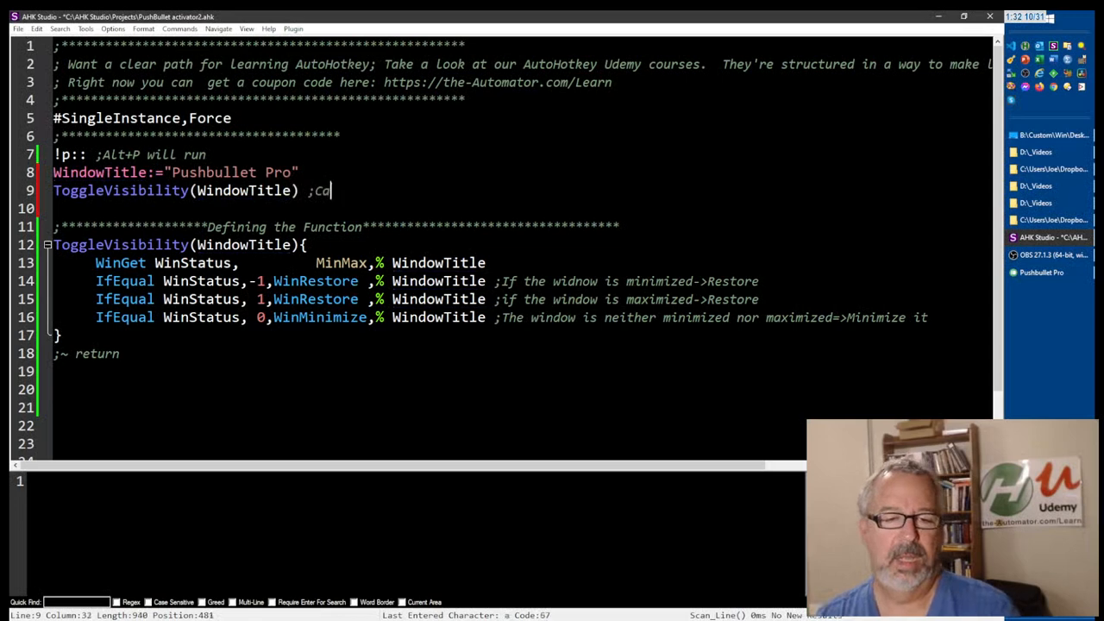
text(ll the function)
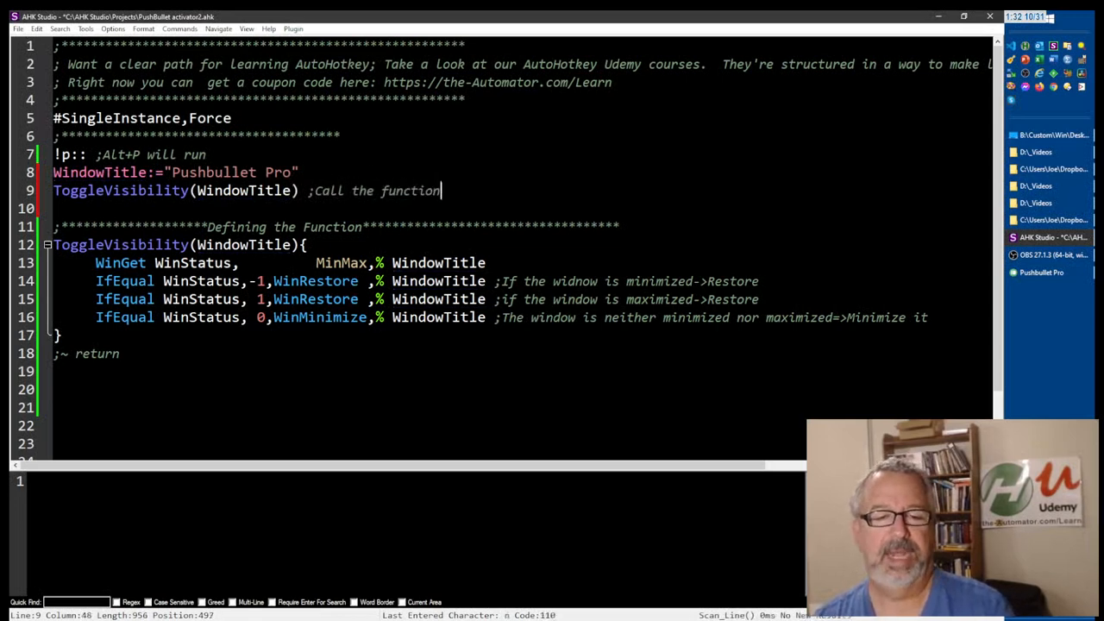
text(return)
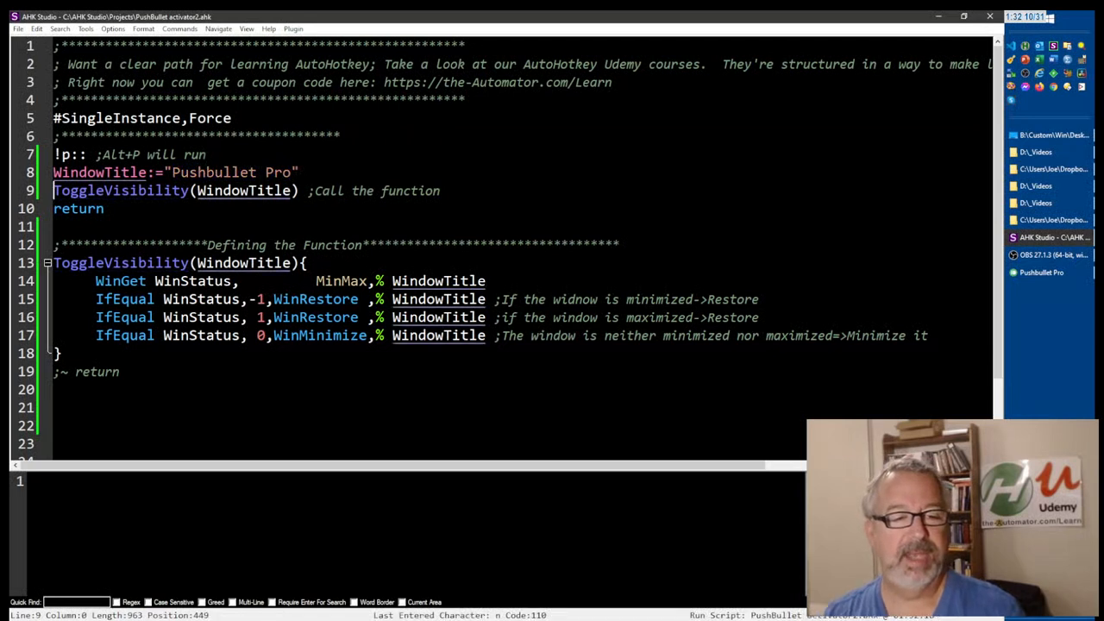
Comment out the old assignment and call, and write !p::ToggleVisibility("Pushbullet Pro") ;Alt+P will run.
drag(53, 190, 299, 190)
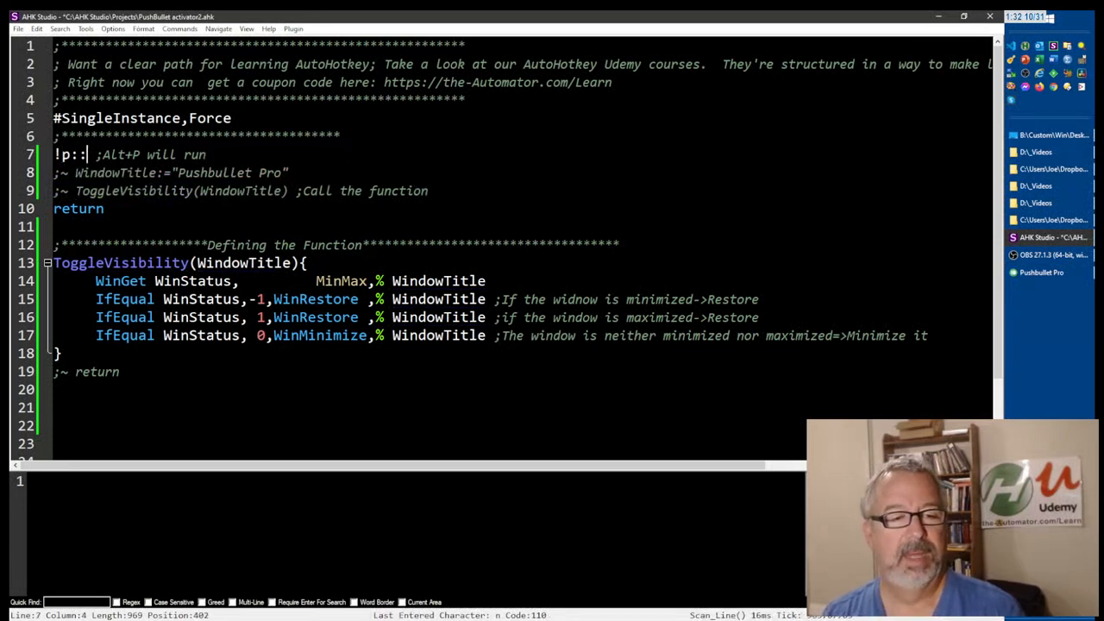
text(ToggleVisibility(WindowTitle))
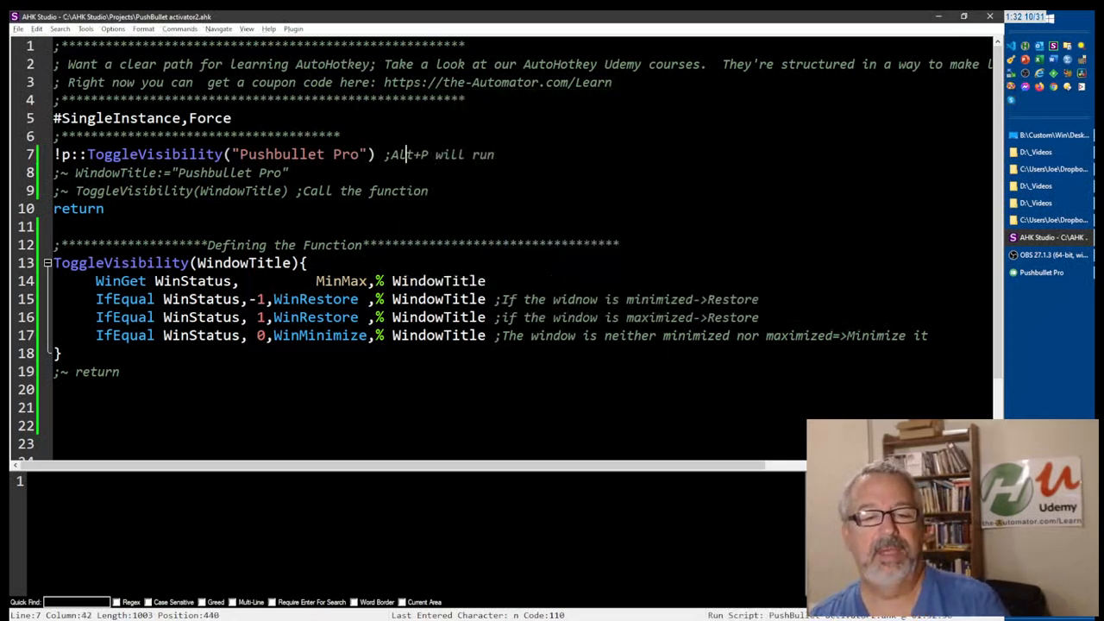
text(!p::ToggleVisibility("Pushbullet Pro") ;Alt+P will run)
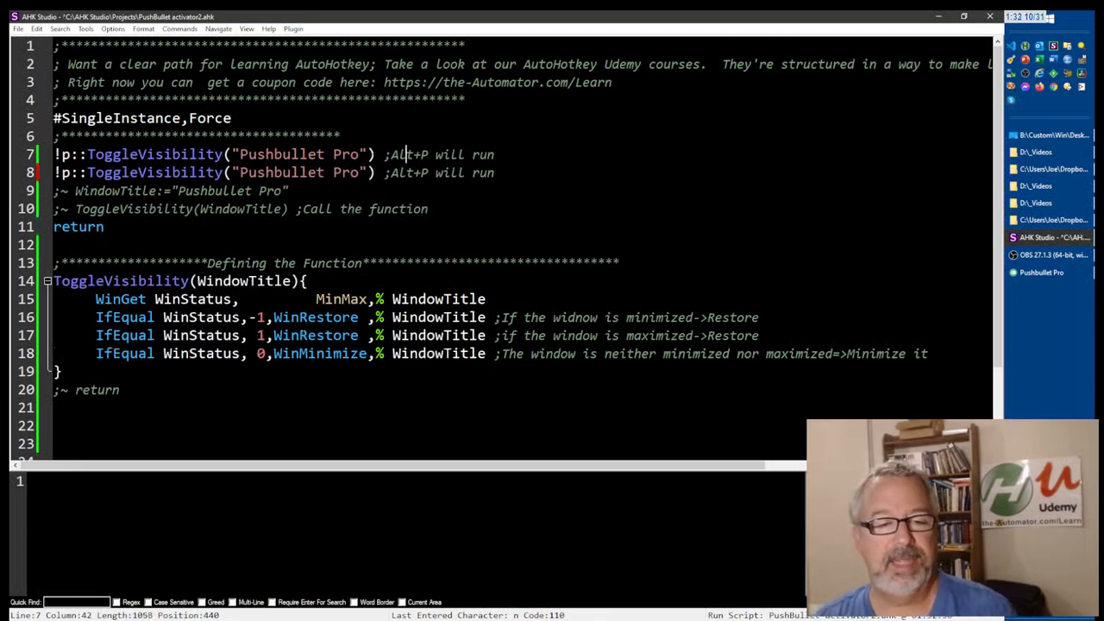
Change the duplicated line's title to "D:\Videos" and its hotkey key from p to v.
double_click(282, 172)
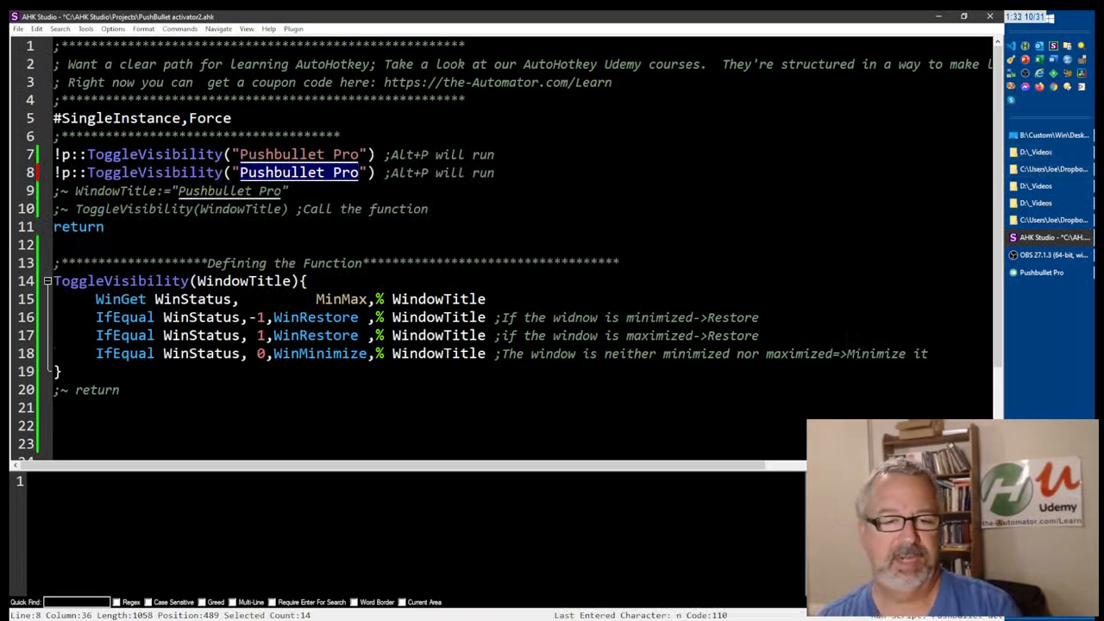
text(D:)
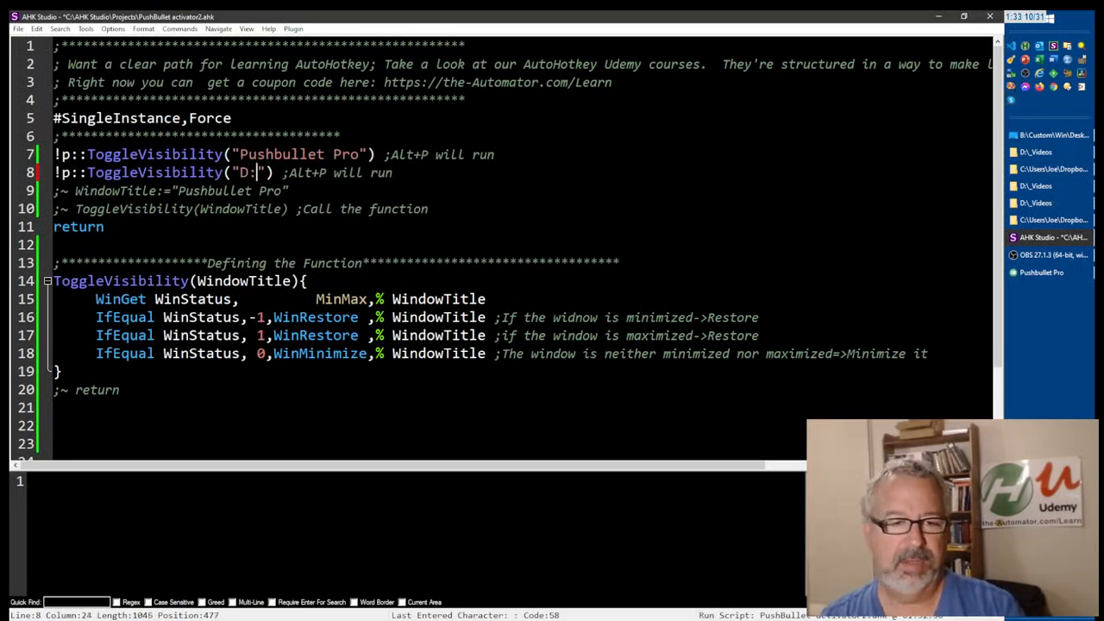
text(\Videos)
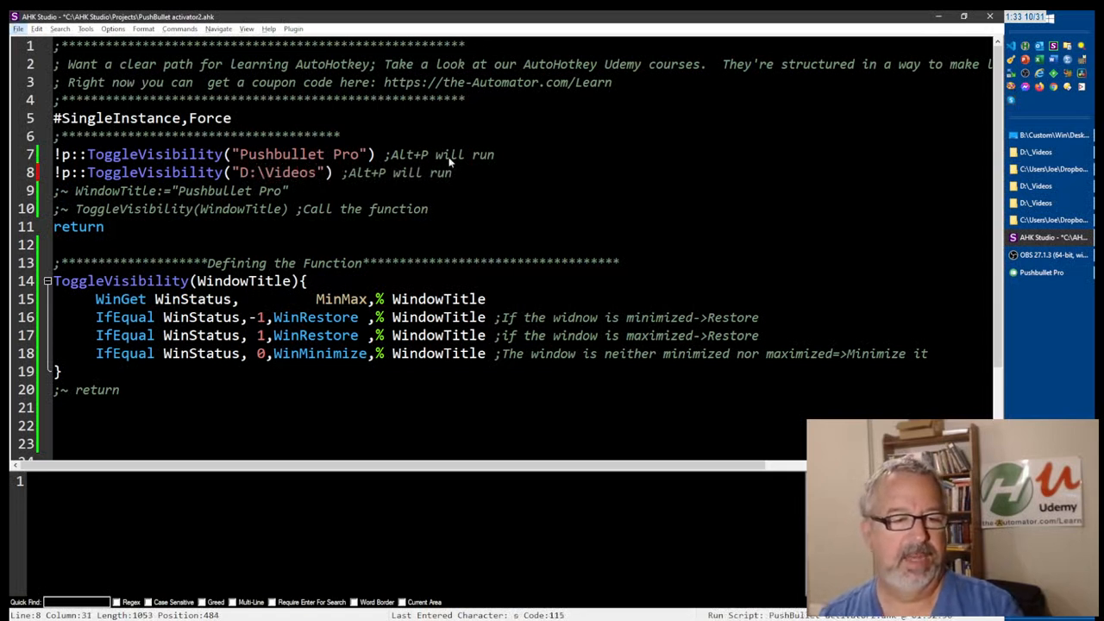
text(v)
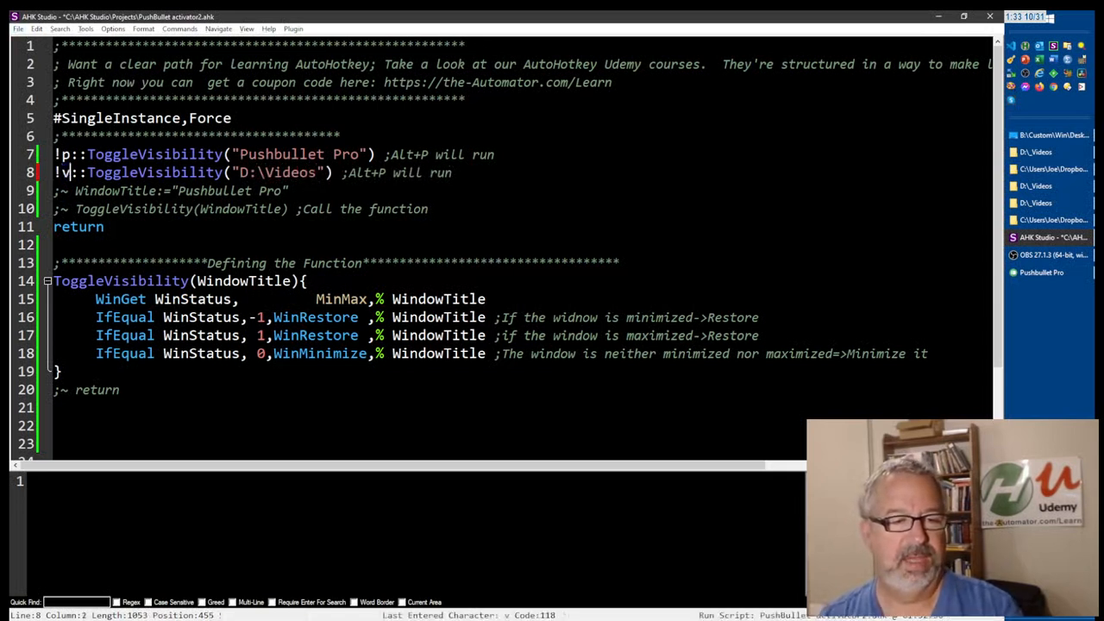